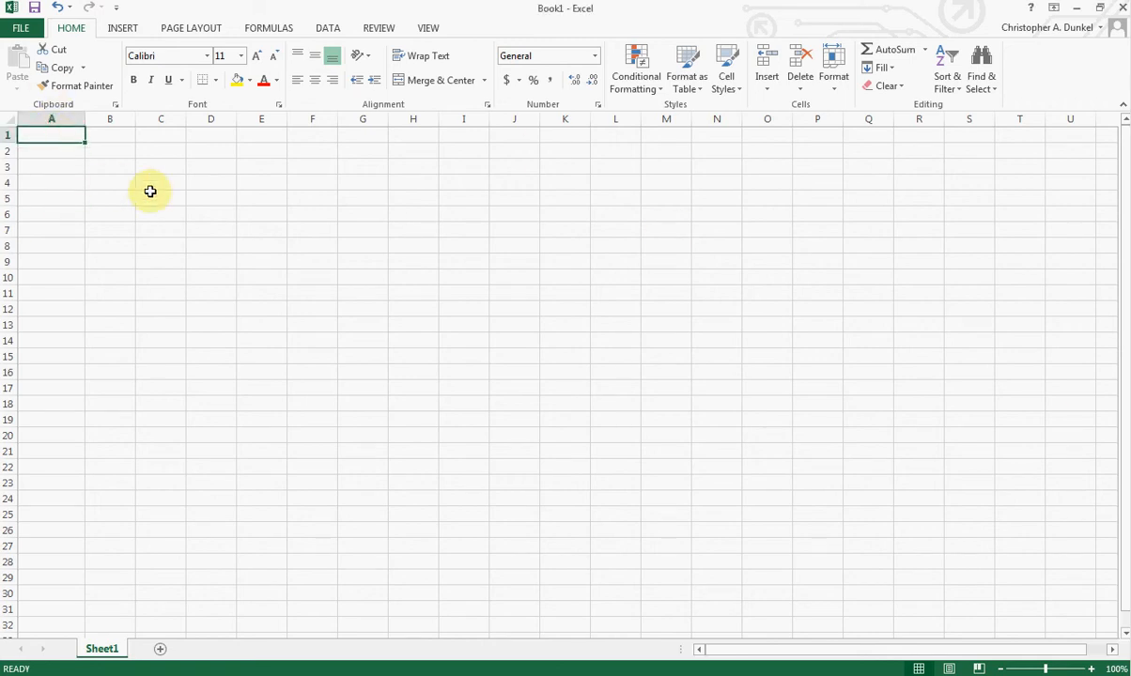
Step: Label A1 'Hours' and enter the hours 1 through 5 across B1:F1
text(Hours)
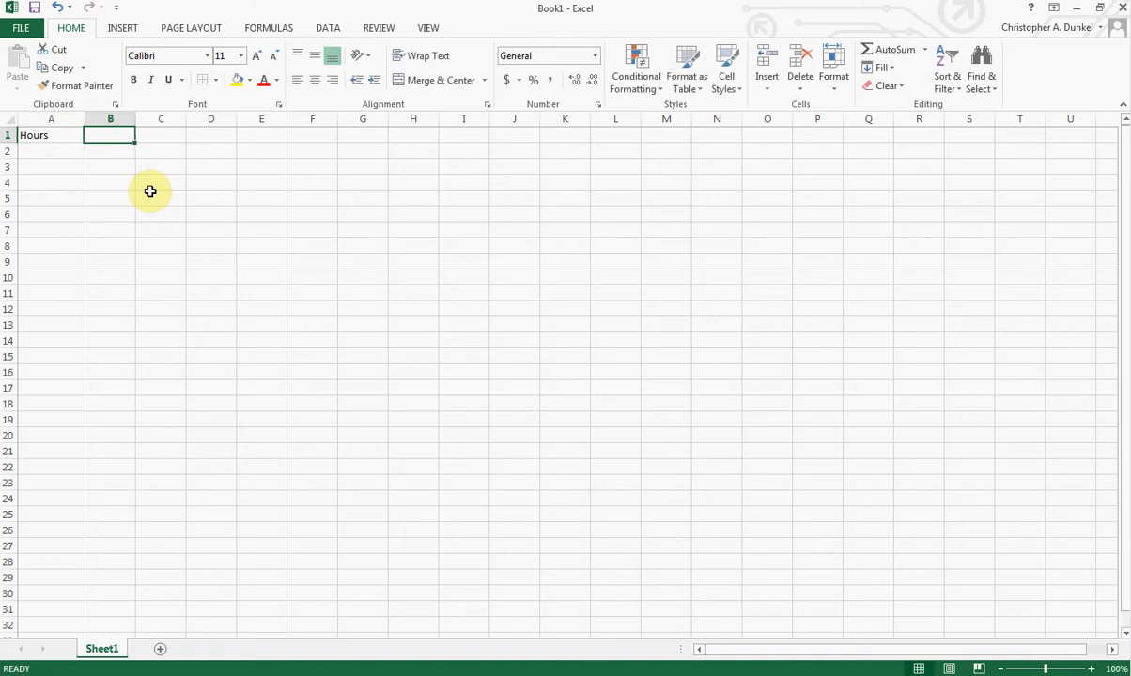
text(1)
click(160, 134)
text(2)
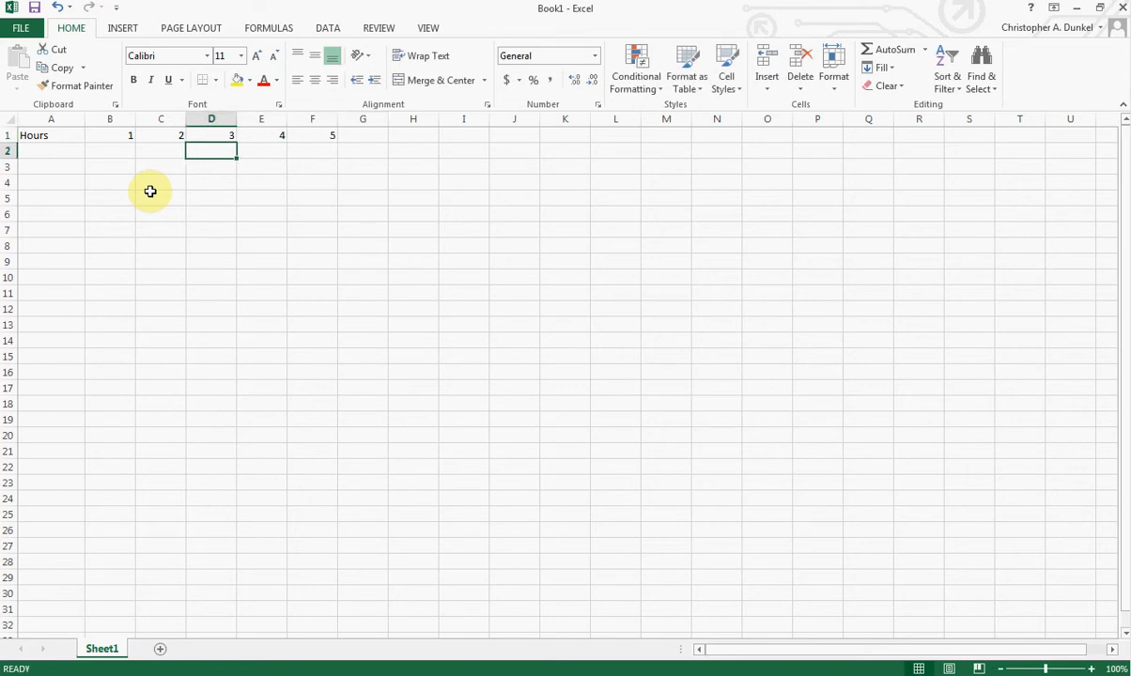
click(109, 150)
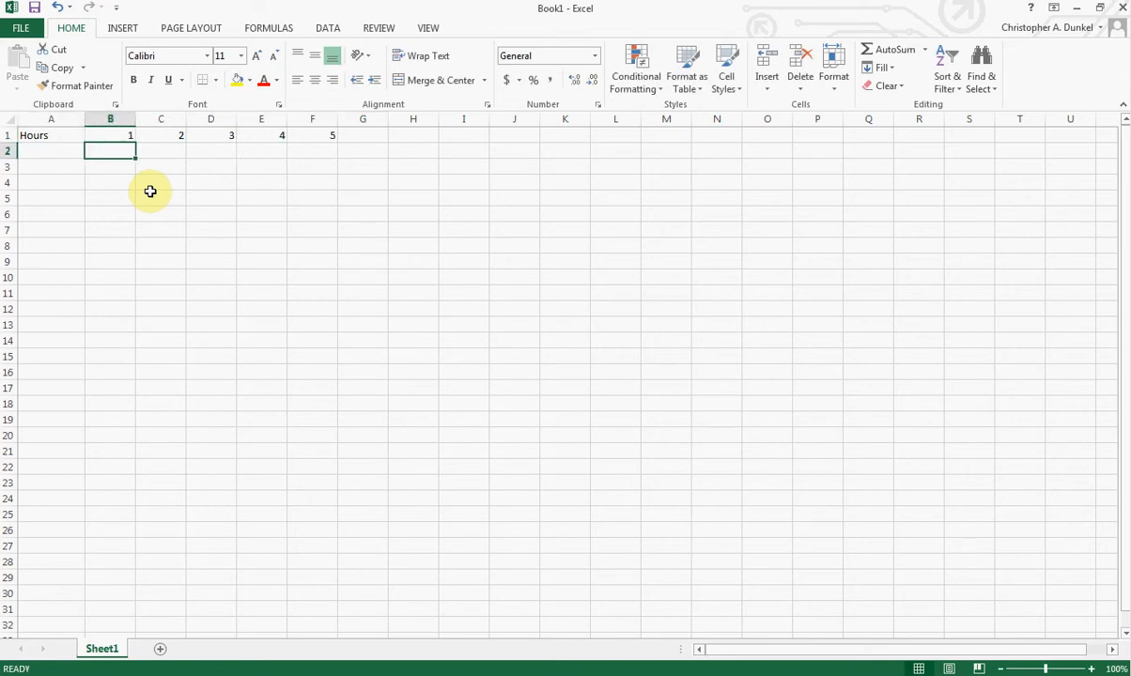
click(160, 150)
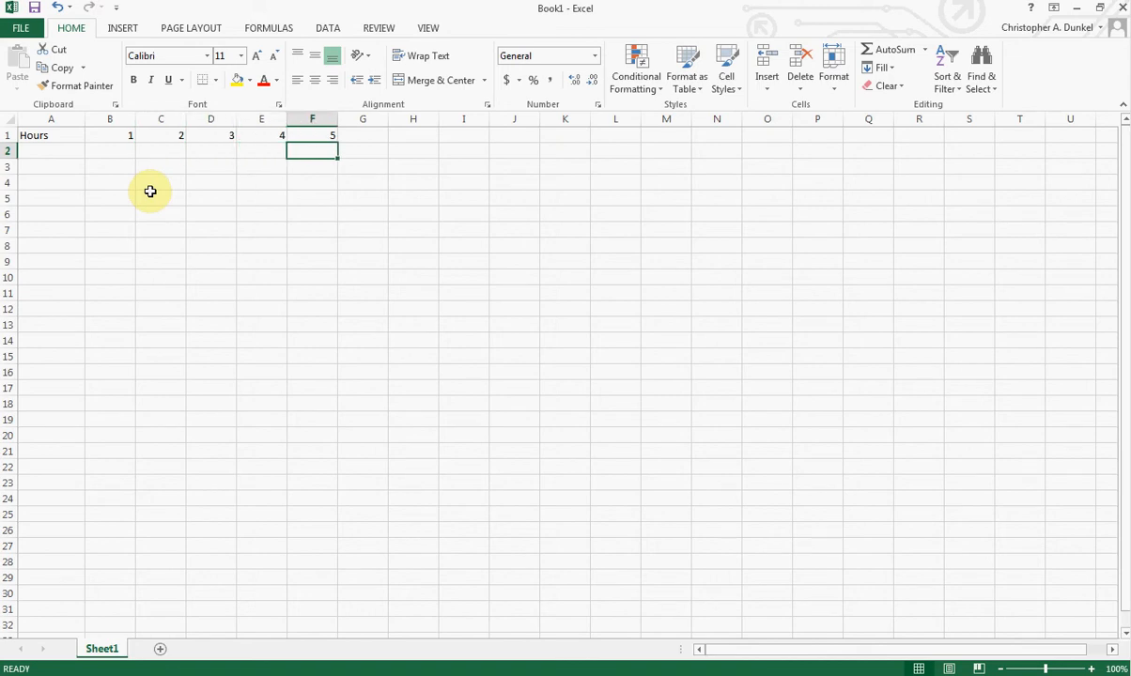
click(51, 151)
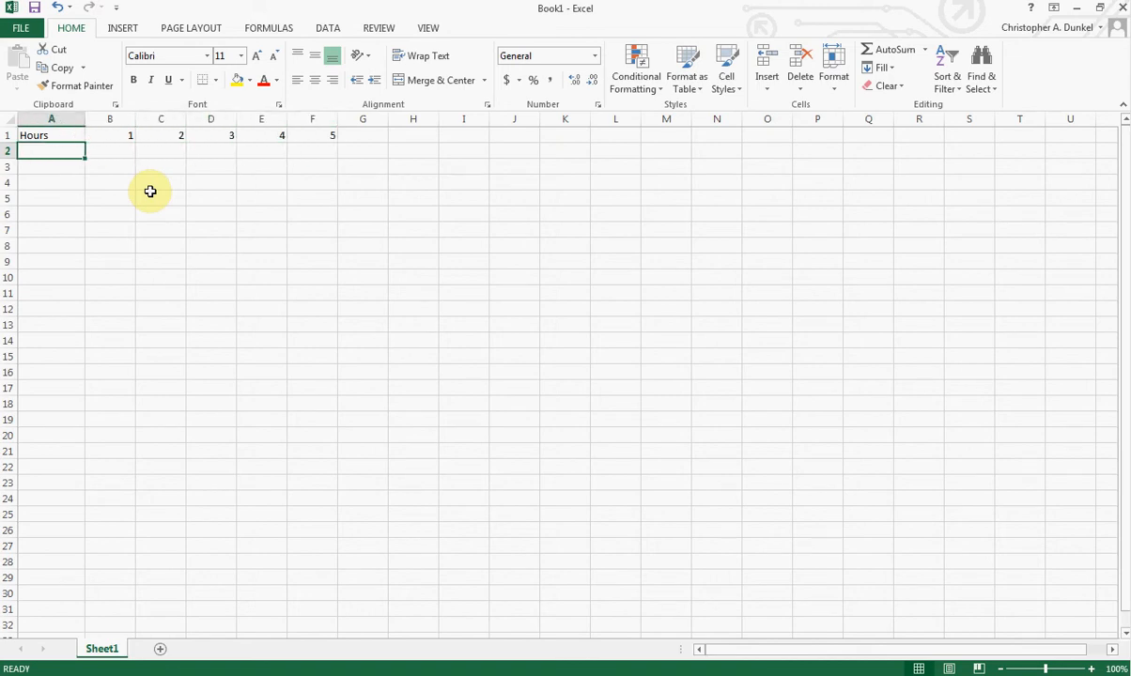
Step: Label A2 'Miles Driven' and enter 35, 100, 150, 250, 251 in B2:F2
text(Miles Driven)
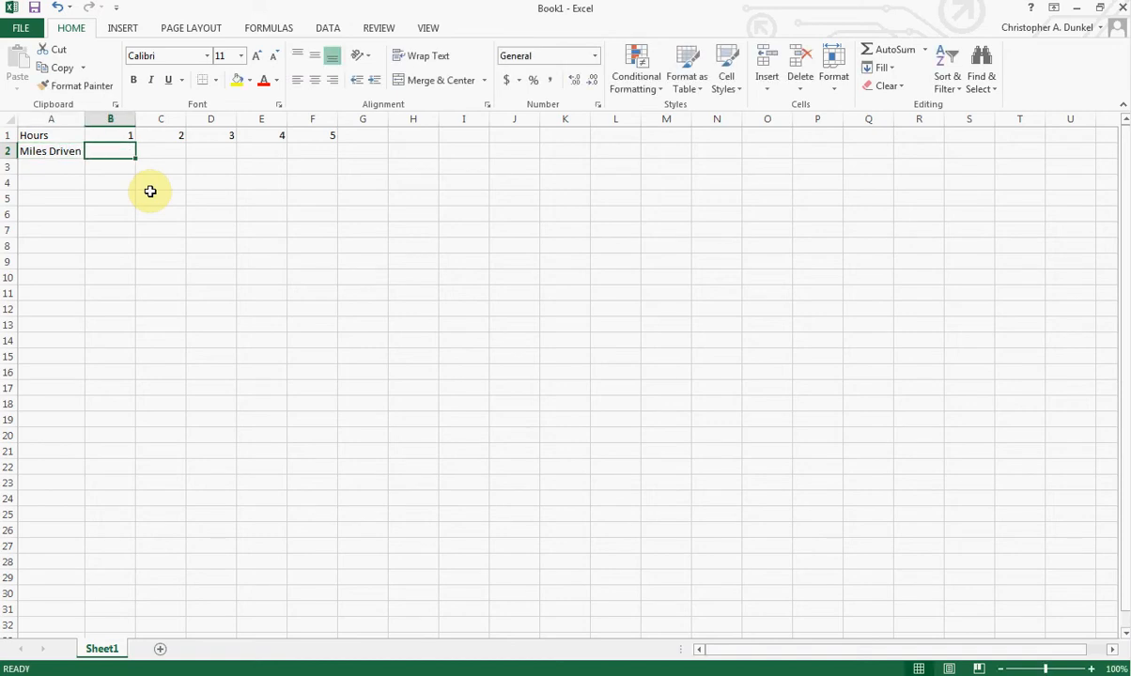
text(35)
click(161, 150)
text(100)
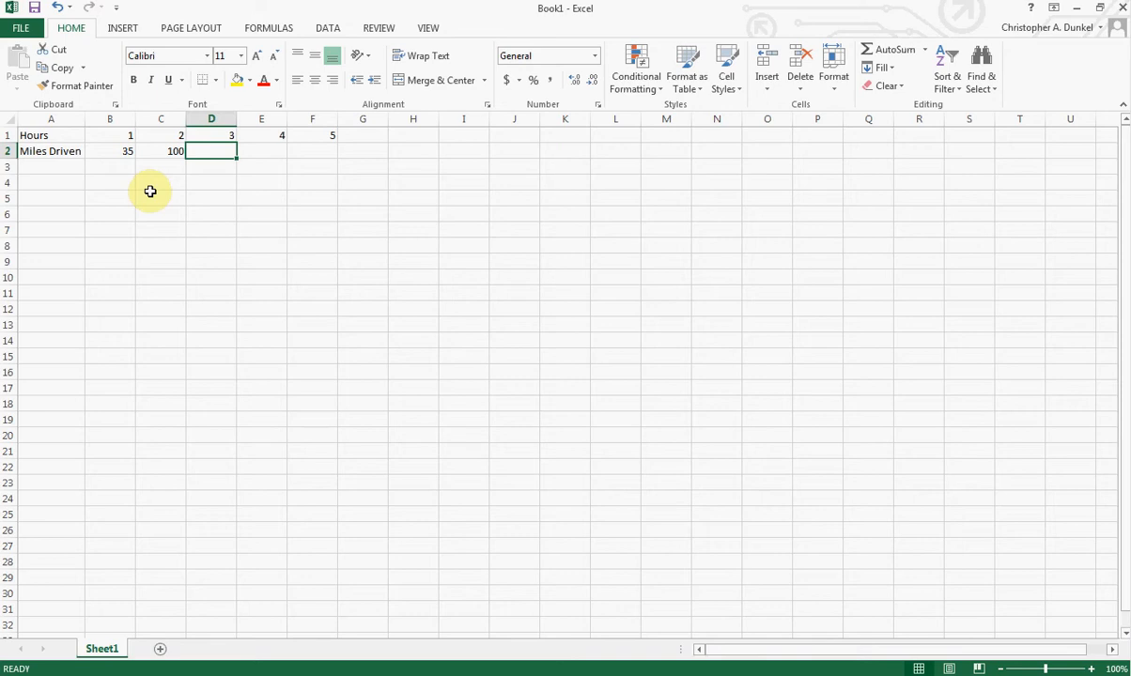
text(150)
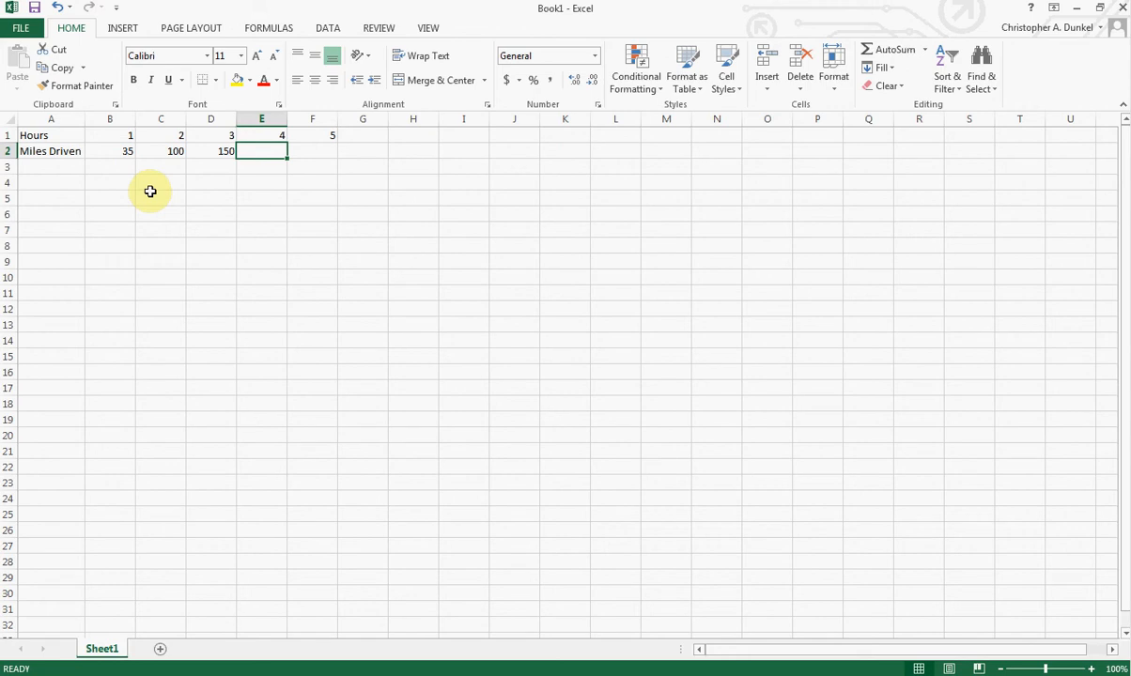
text(25)
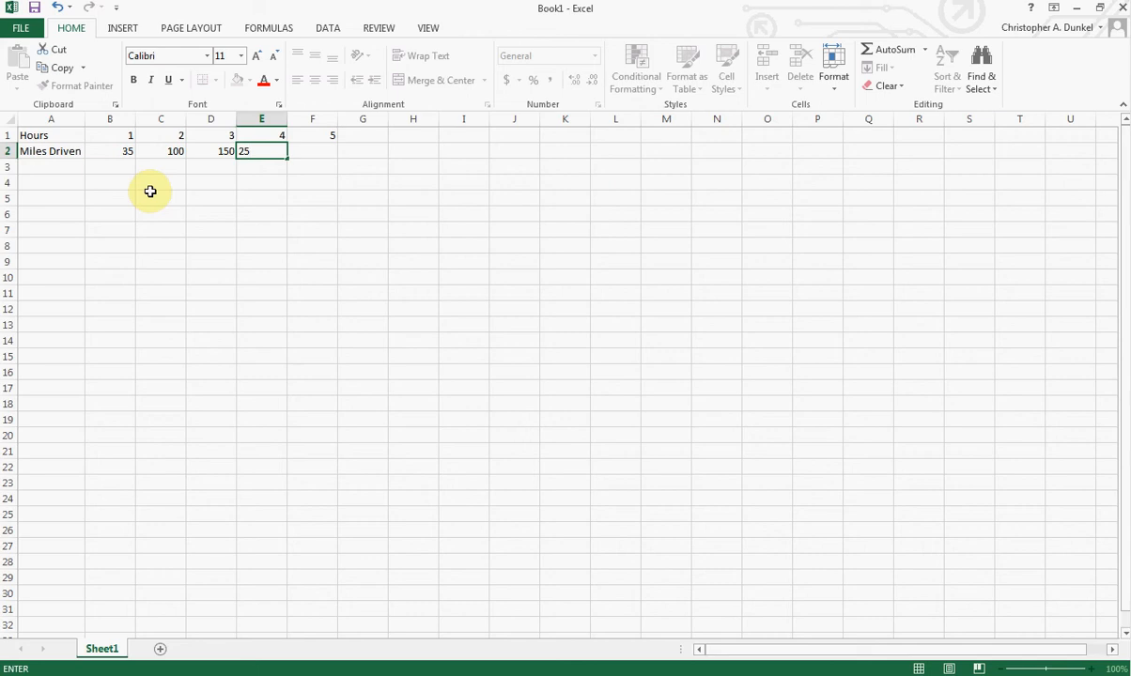
key(Enter)
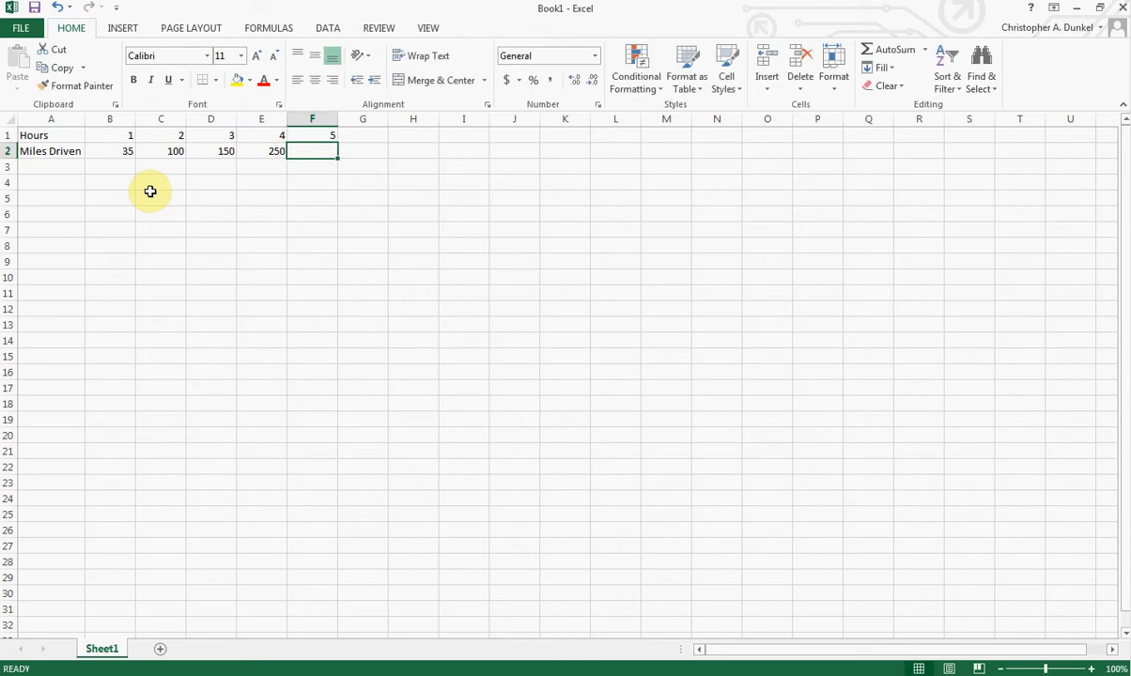
text(251)
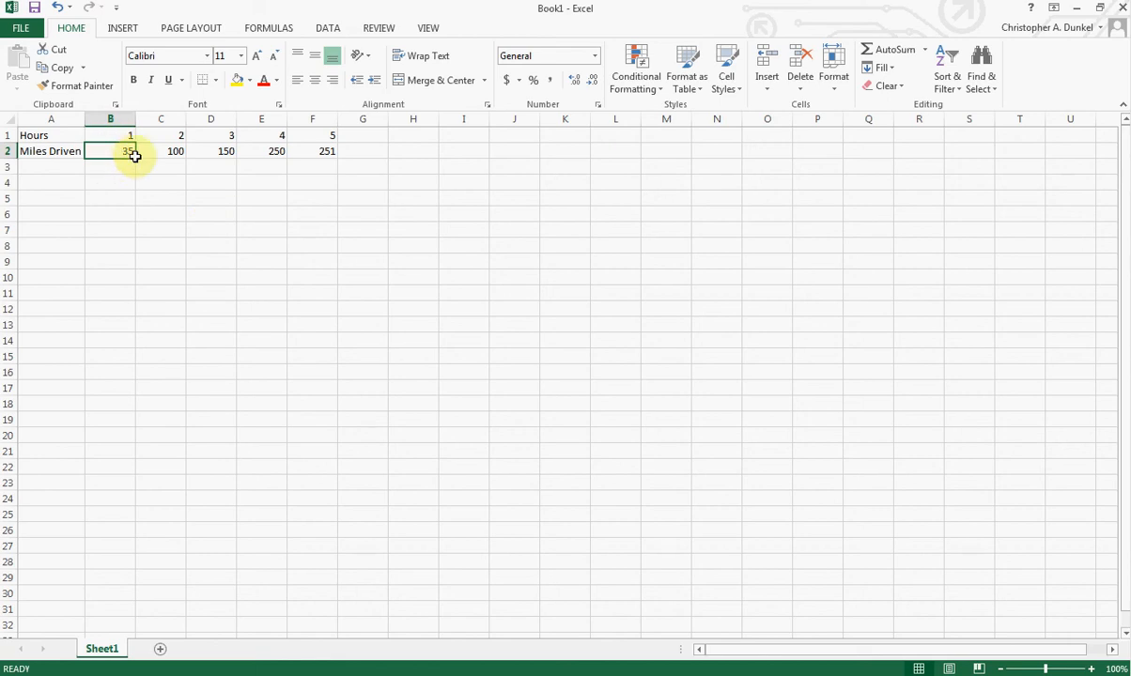
mouse_move(326, 122)
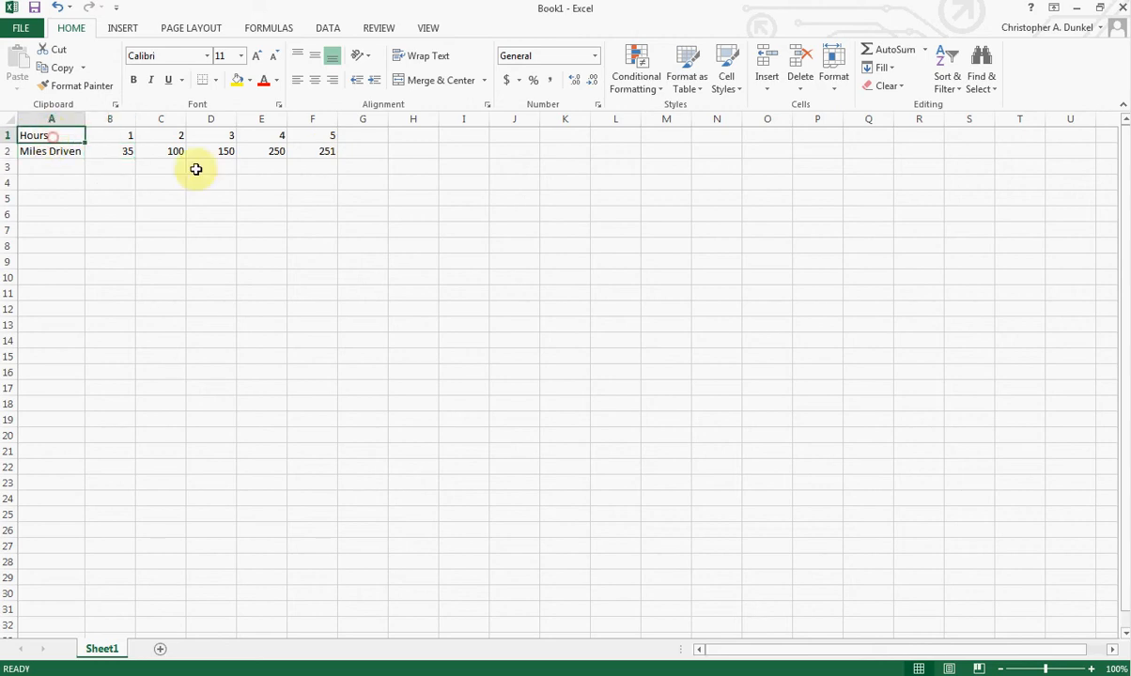
Step: Select the B1:F2 values and show the Insert tab's scatter chart types
drag(51, 134, 326, 150)
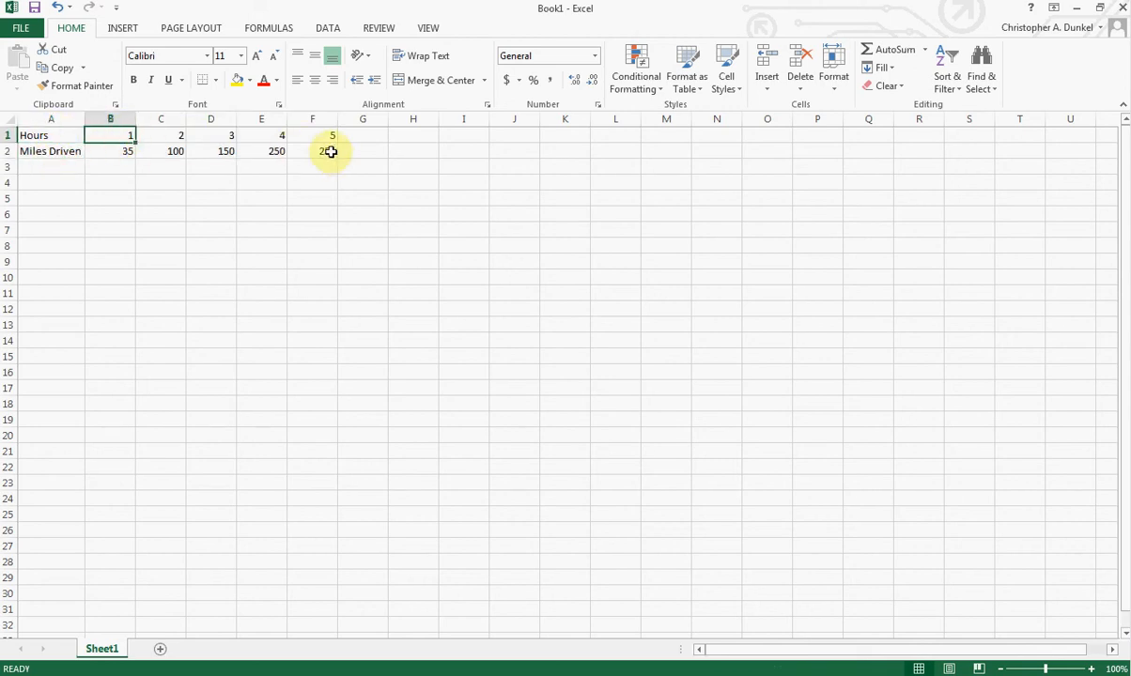
click(119, 26)
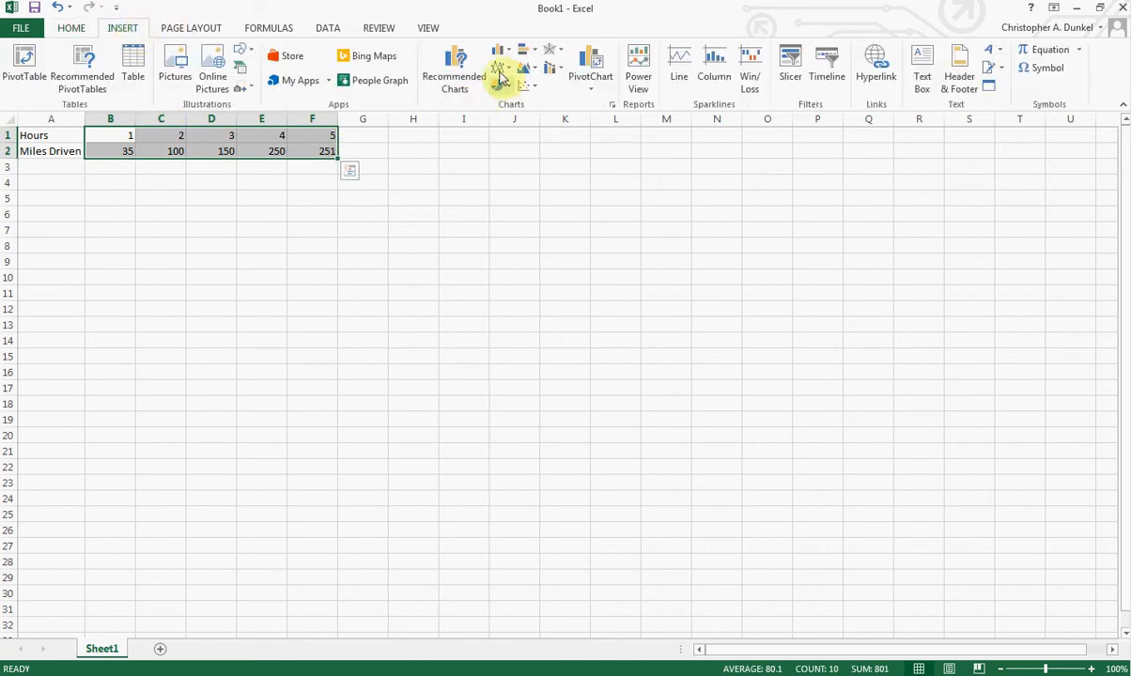
mouse_move(497, 87)
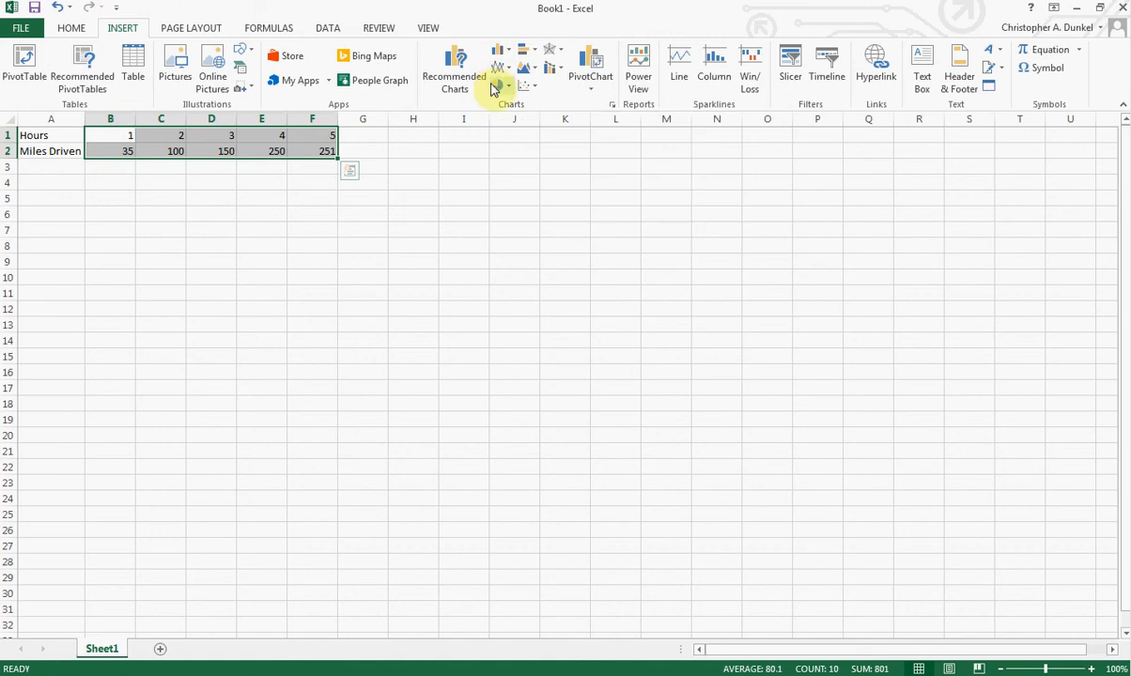
mouse_move(523, 88)
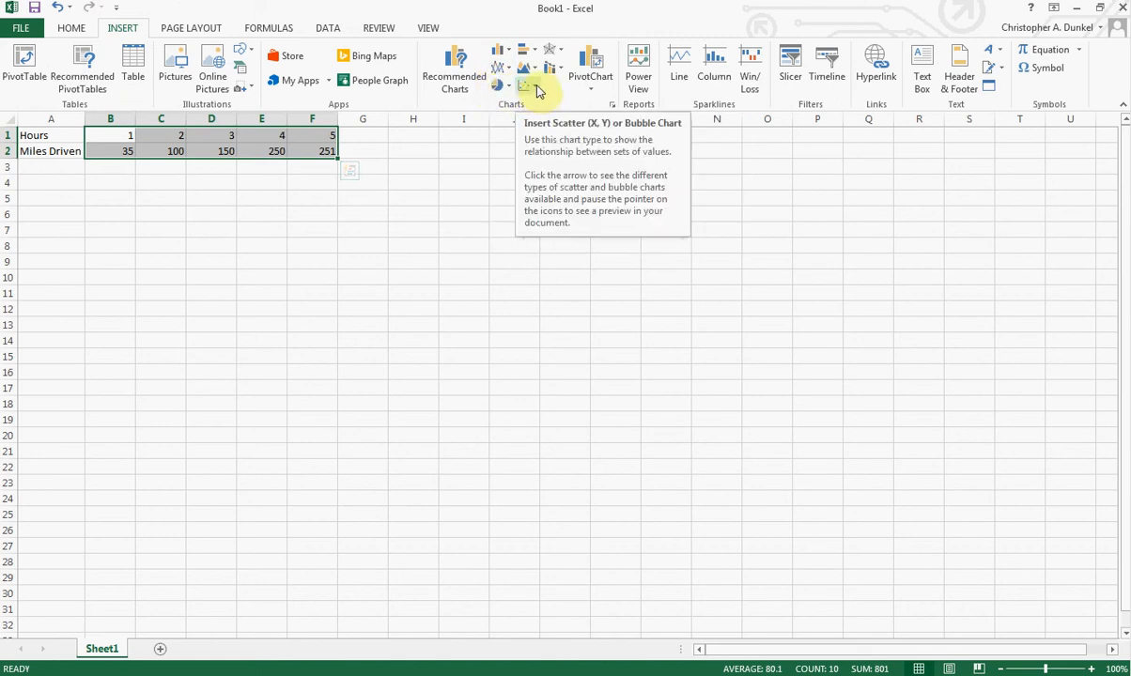
click(528, 69)
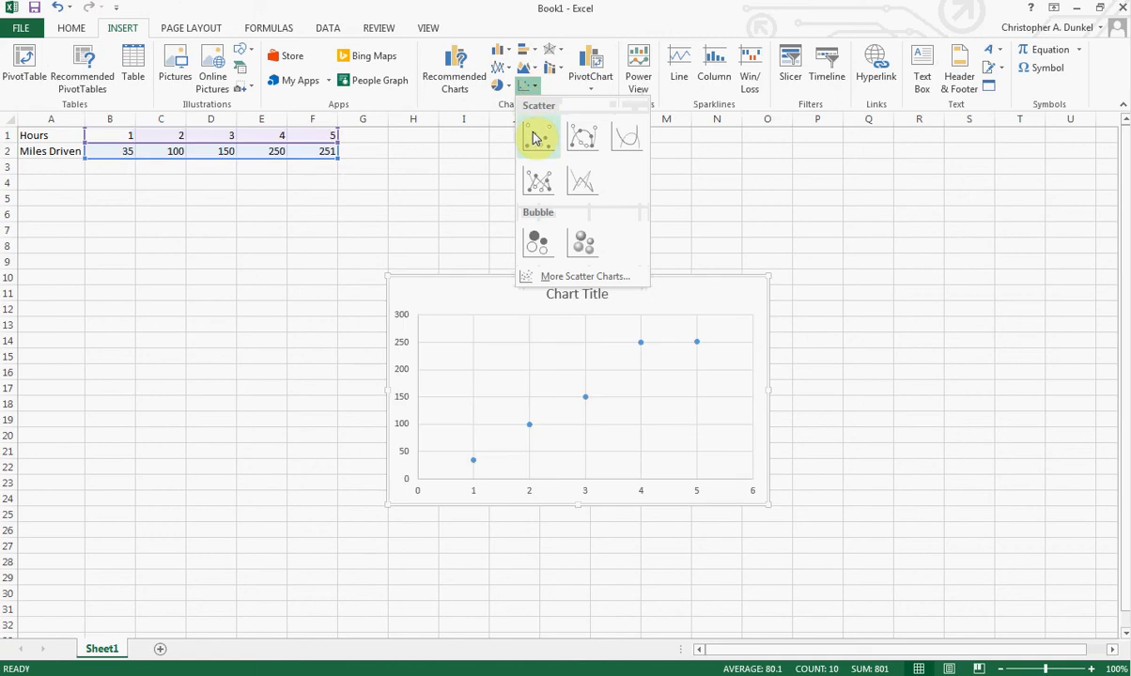
Step: Insert a markers-only scatter chart, enable axis titles and edit the vertical axis title
click(538, 136)
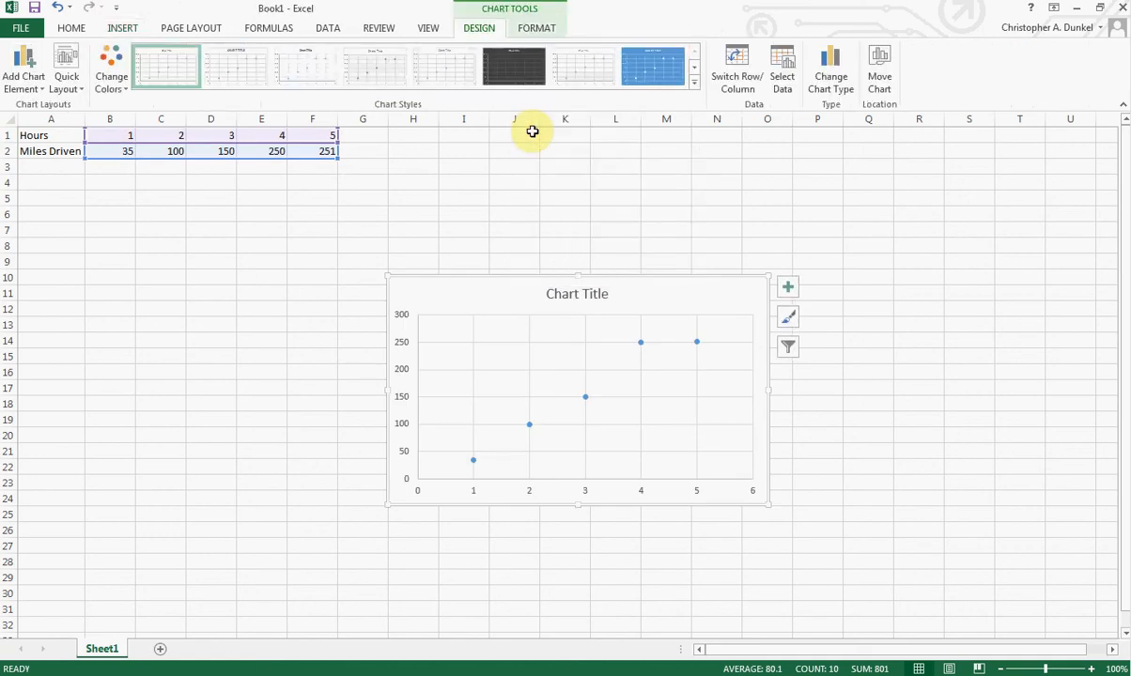
mouse_move(416, 495)
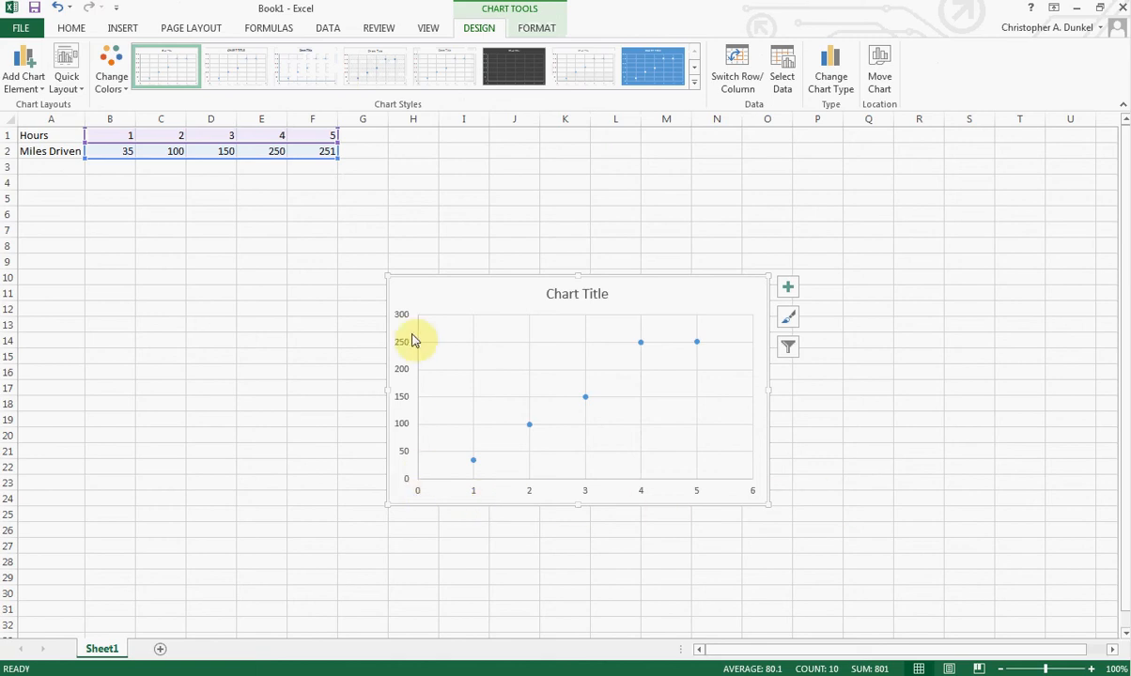
click(787, 287)
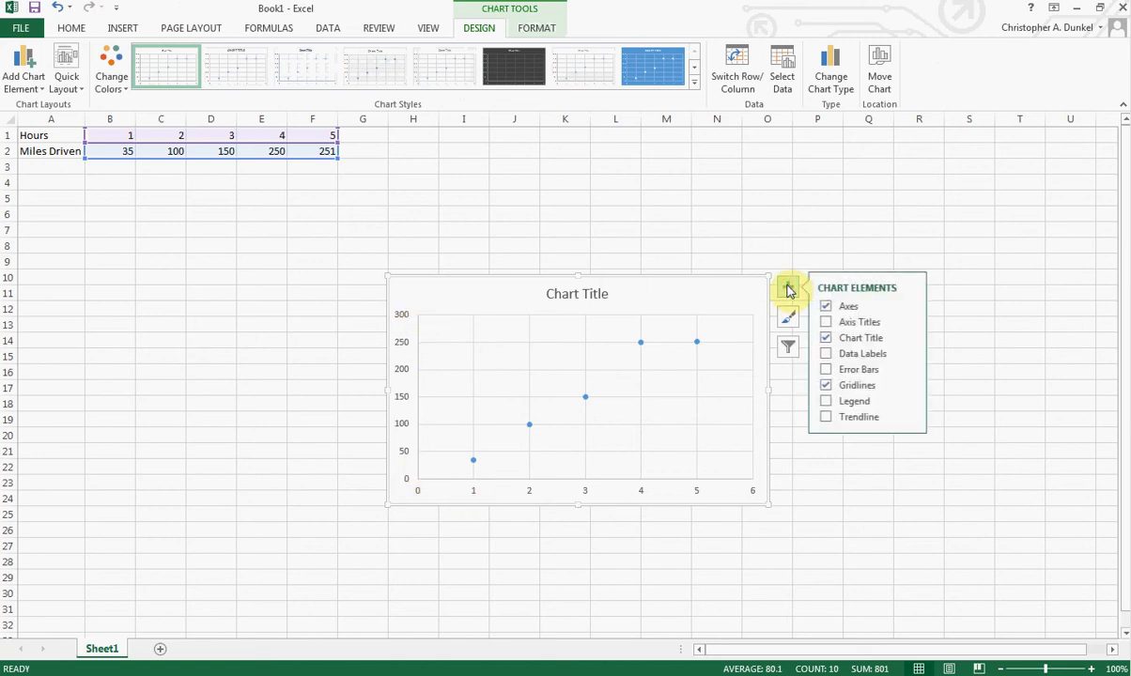
click(825, 322)
text(Miles Driven)
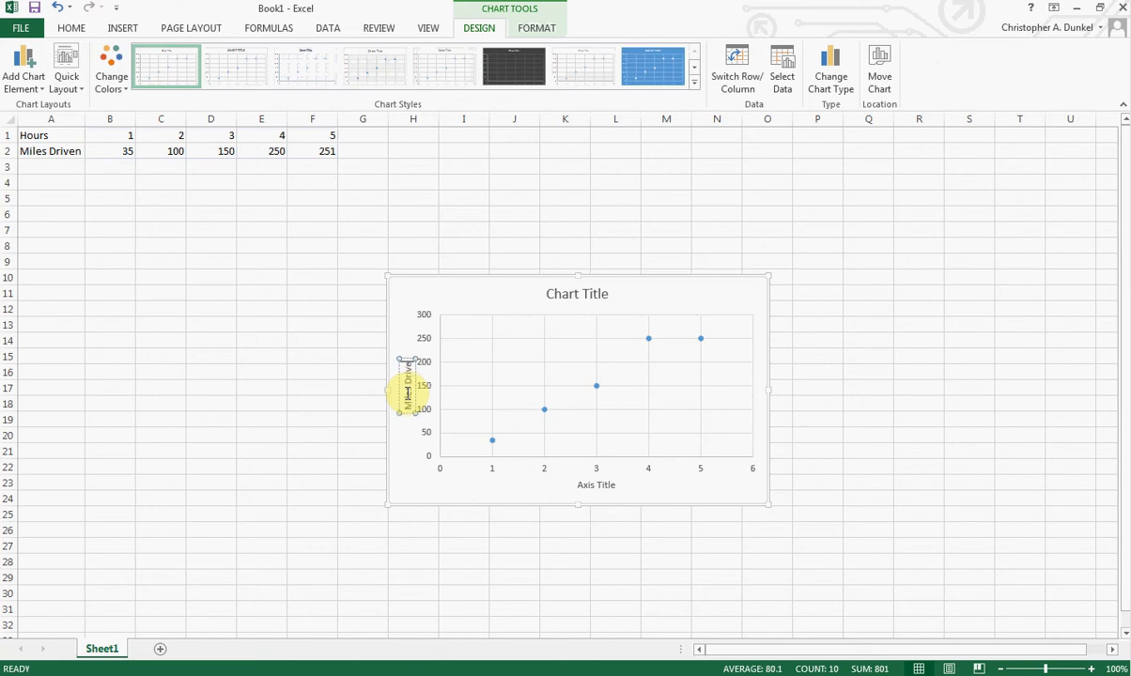
click(591, 485)
text(Hours)
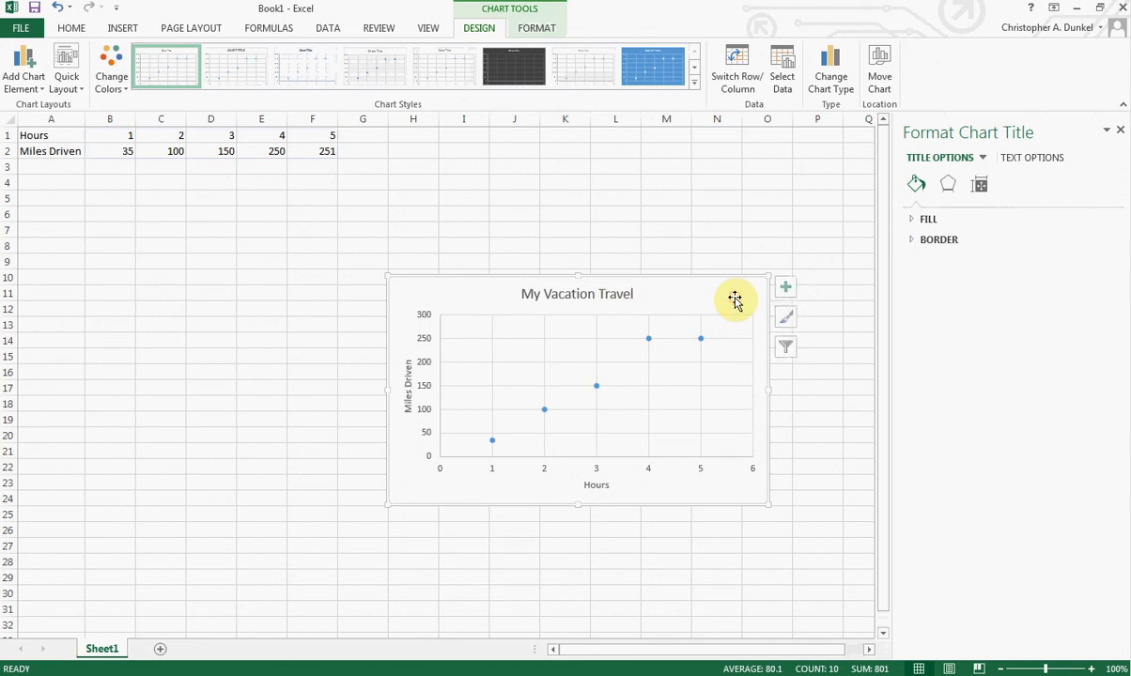
Step: Turn on the Trendline chart element for the scatter chart's points
click(485, 468)
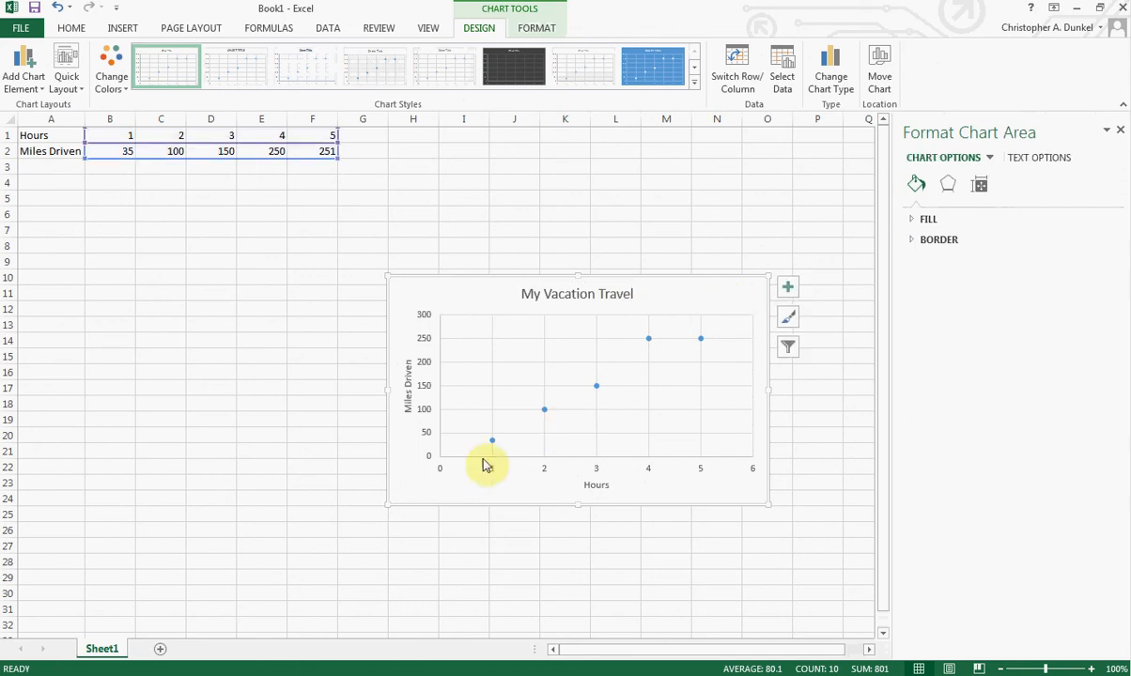
mouse_move(653, 352)
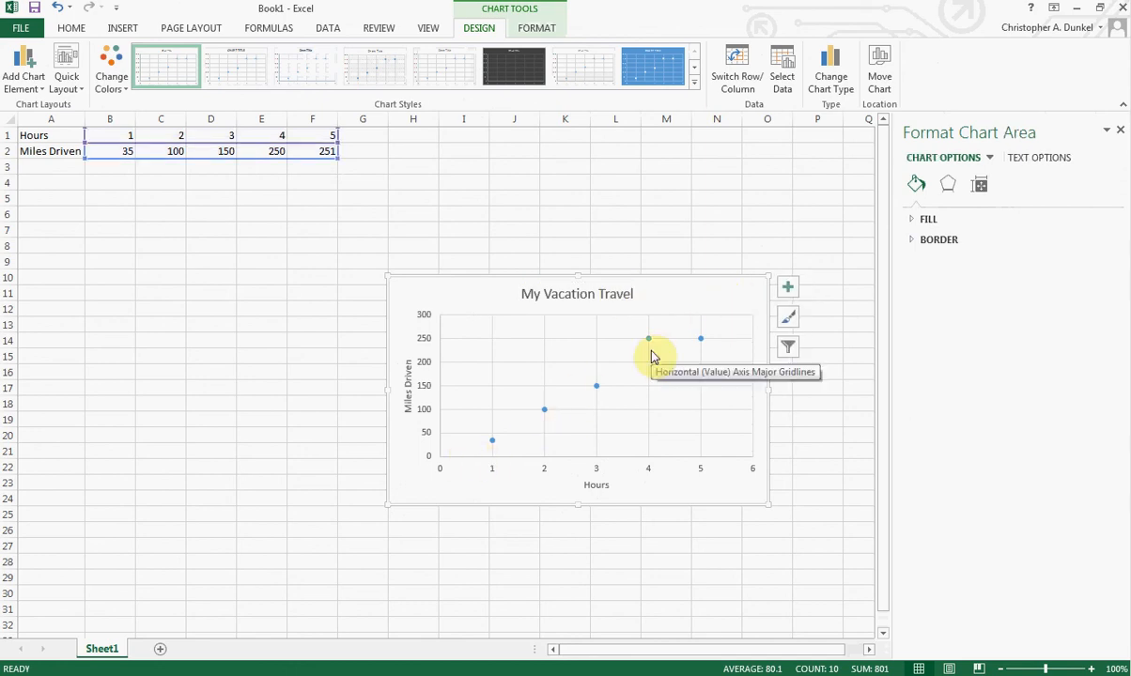
click(787, 288)
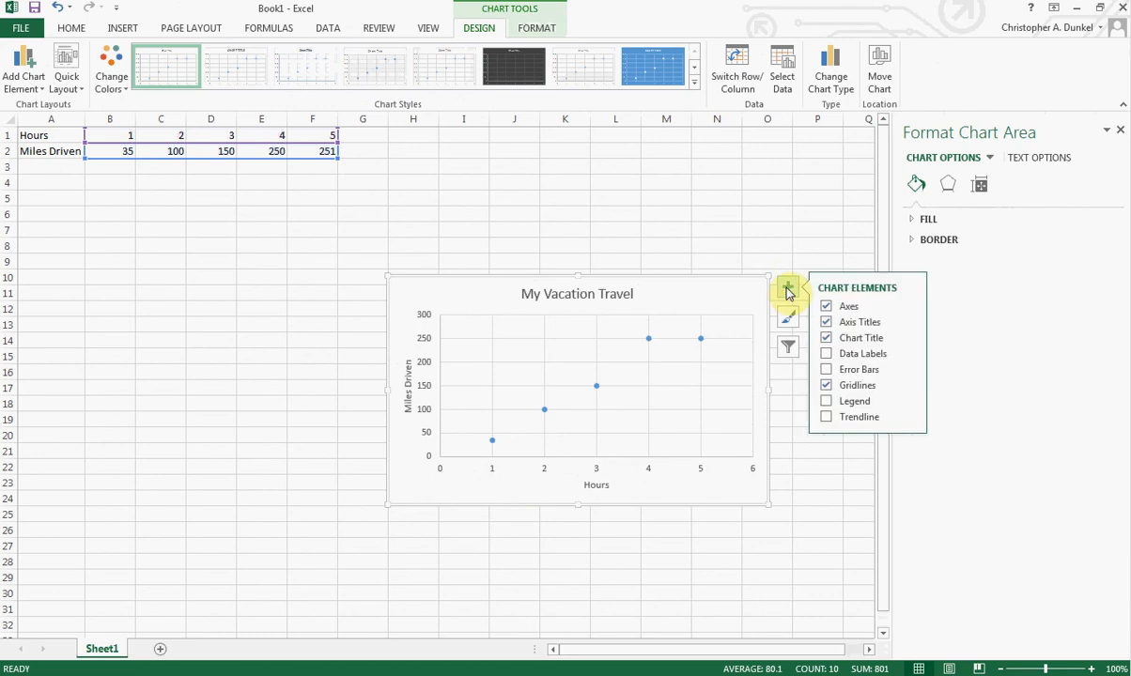
mouse_move(859, 337)
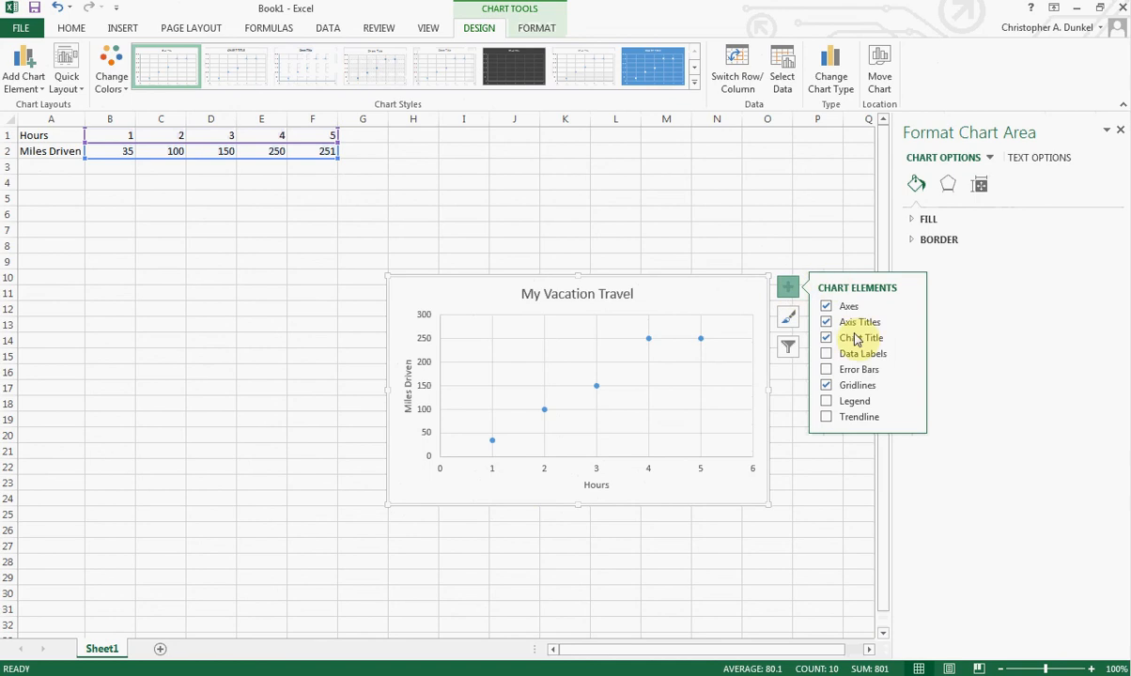
click(825, 417)
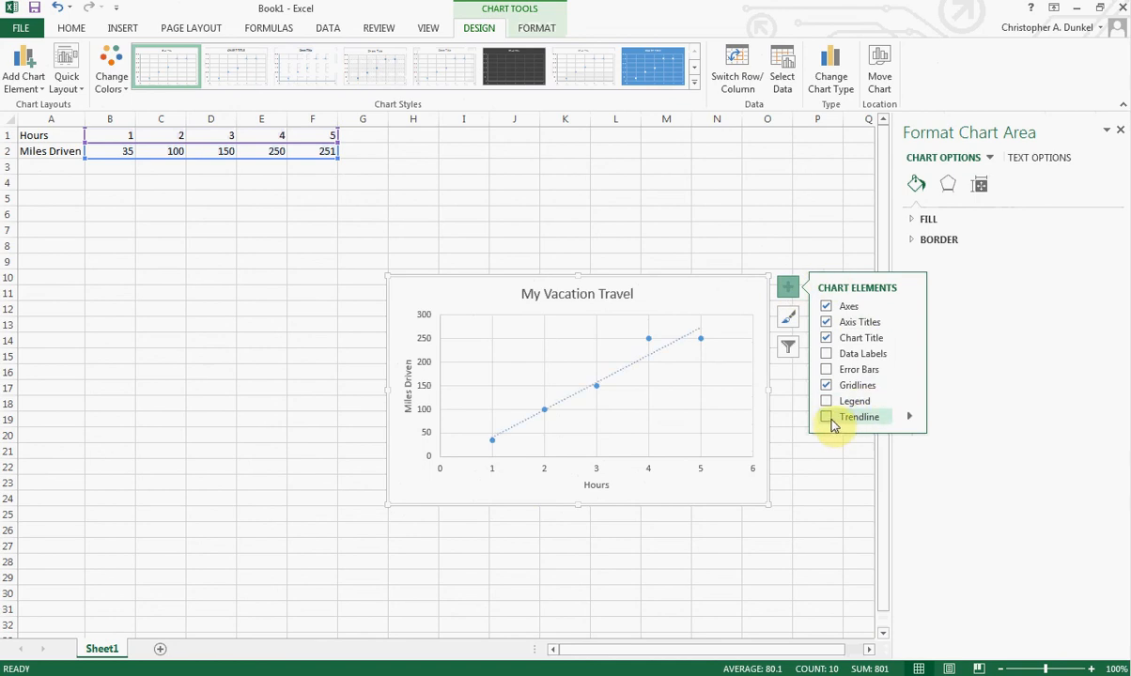
click(825, 416)
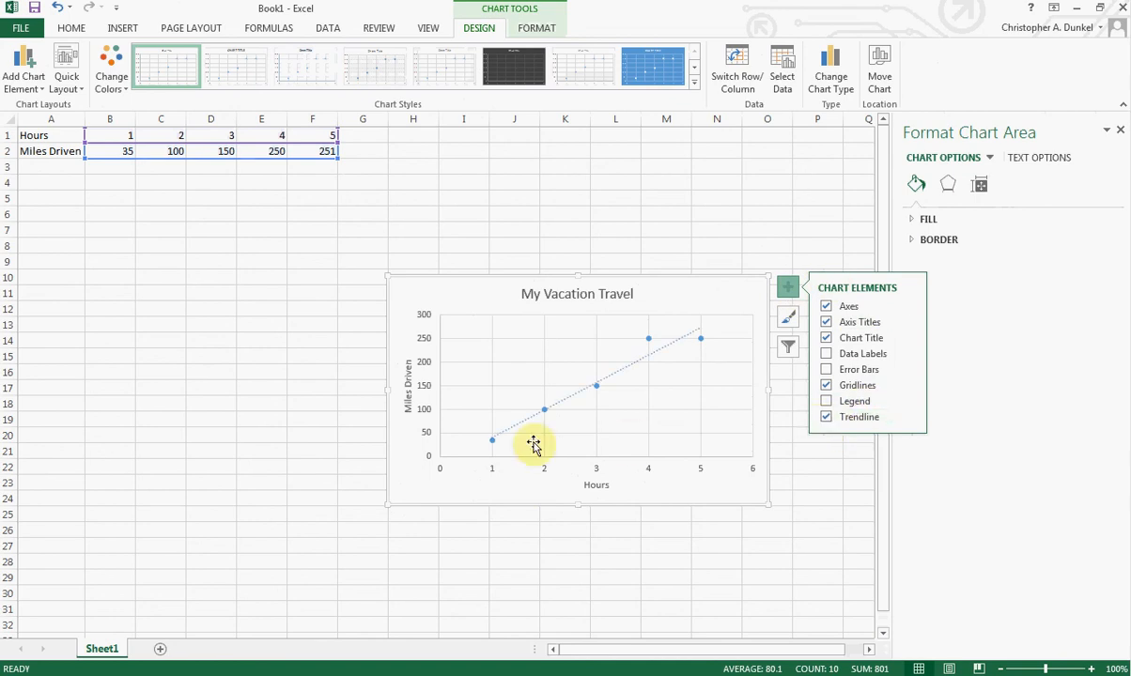
mouse_move(496, 426)
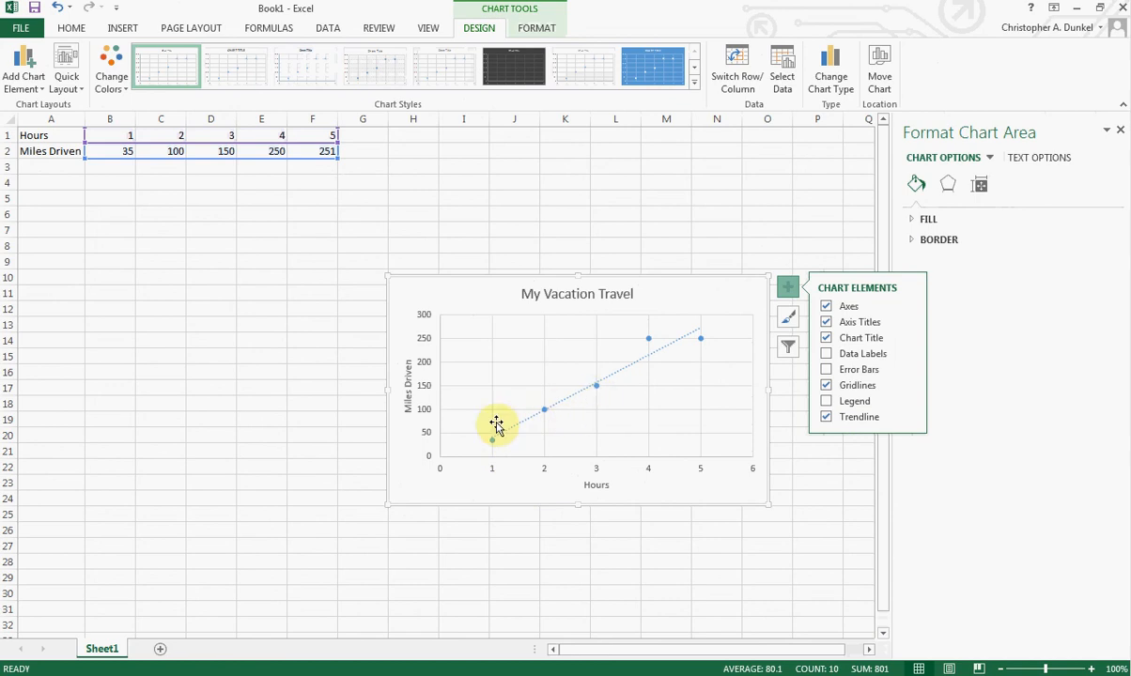
mouse_move(571, 394)
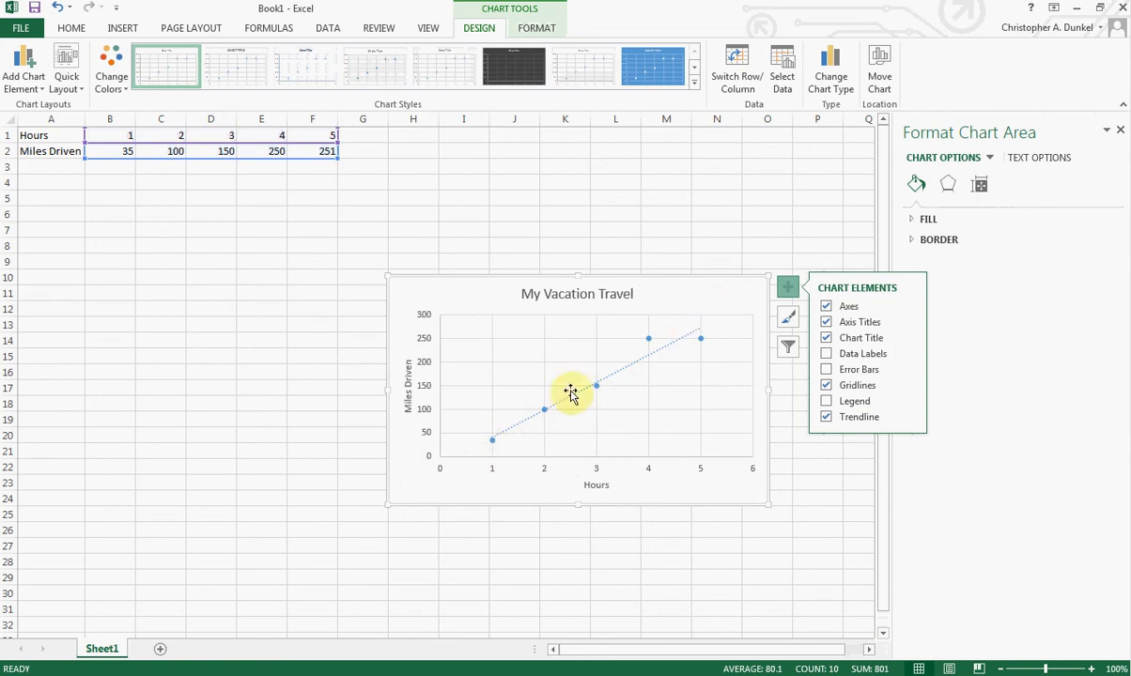
mouse_move(705, 328)
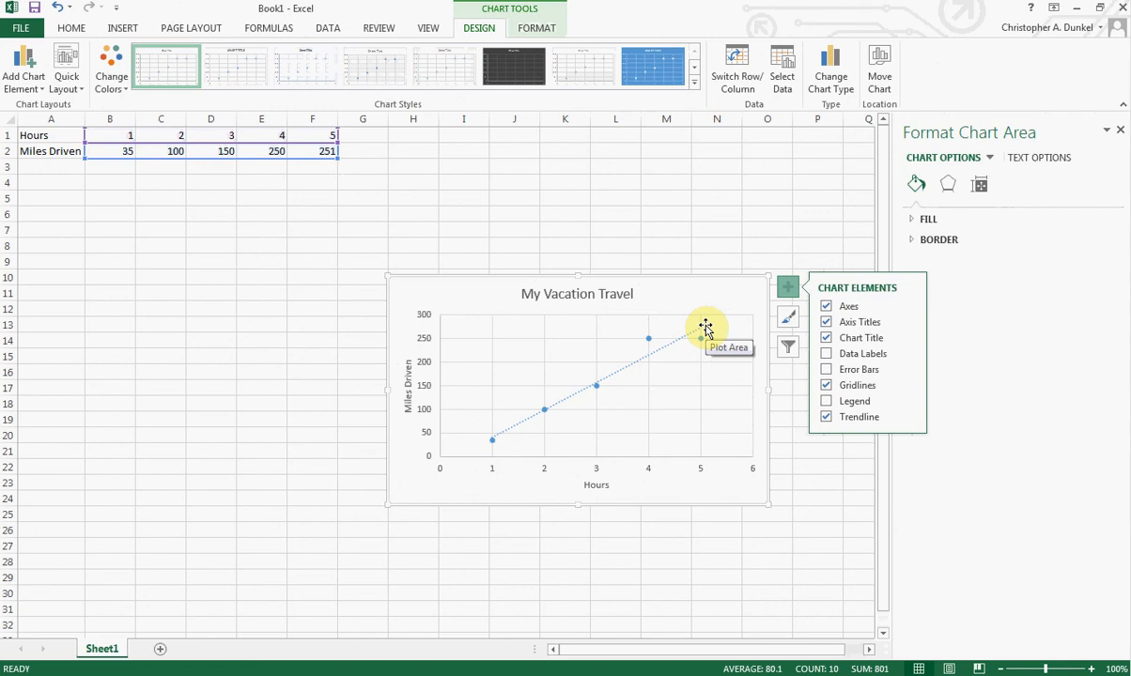
Step: Enable data labels on the points, then select D2 to change hour 3's mileage
click(826, 353)
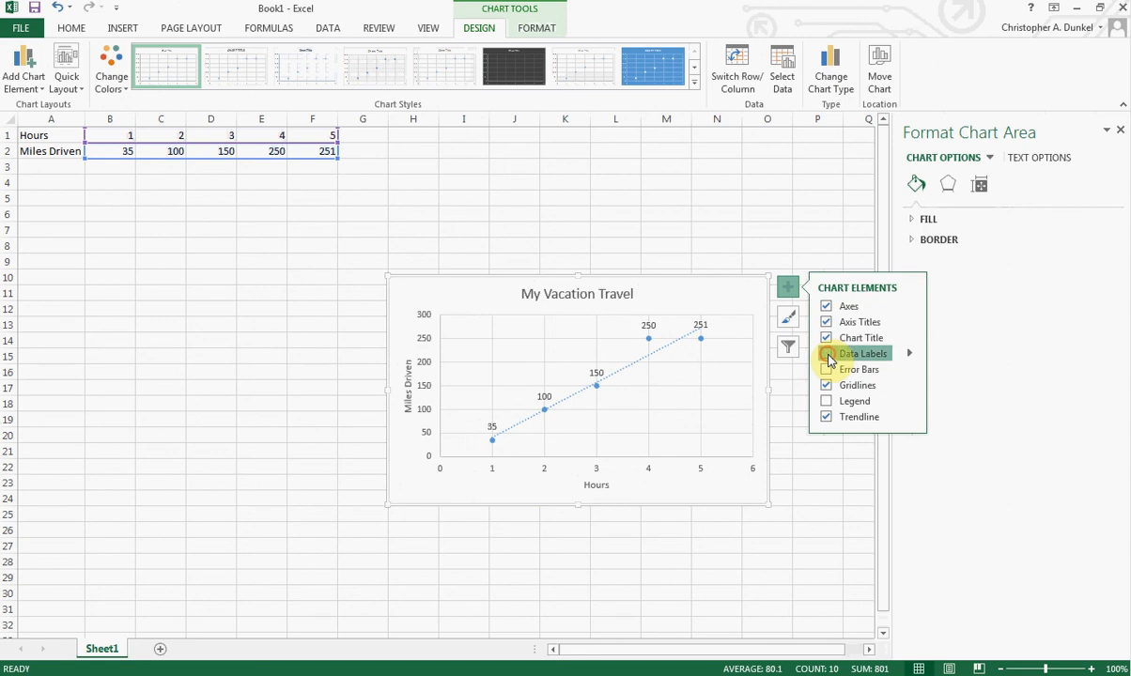
click(825, 353)
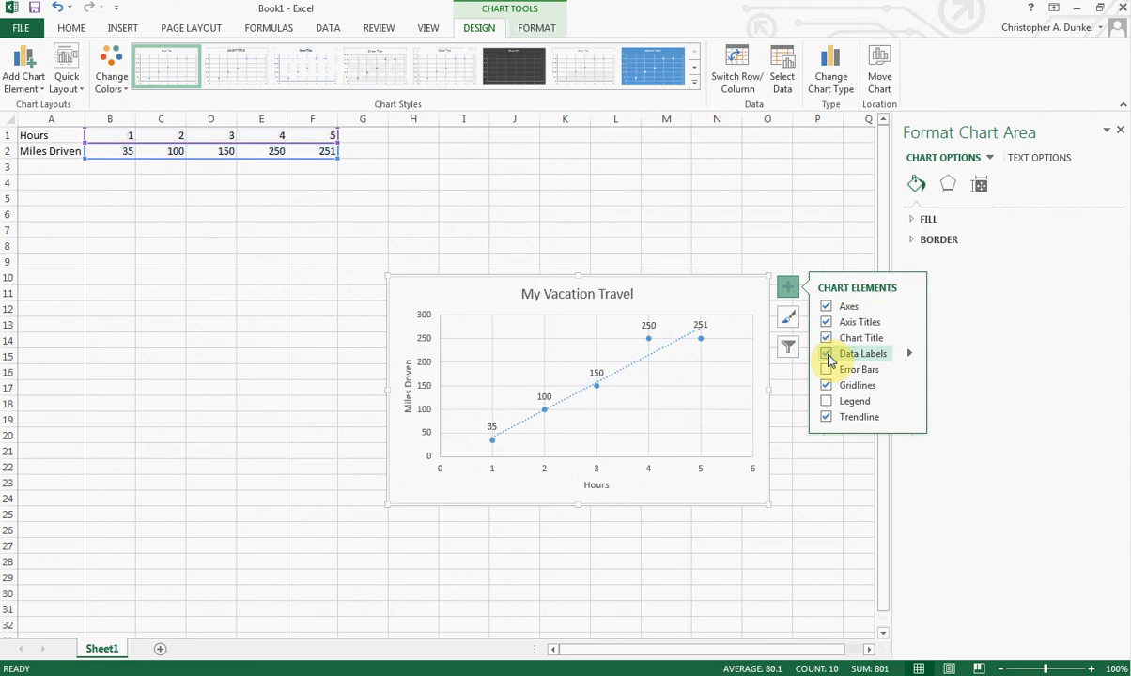
click(826, 353)
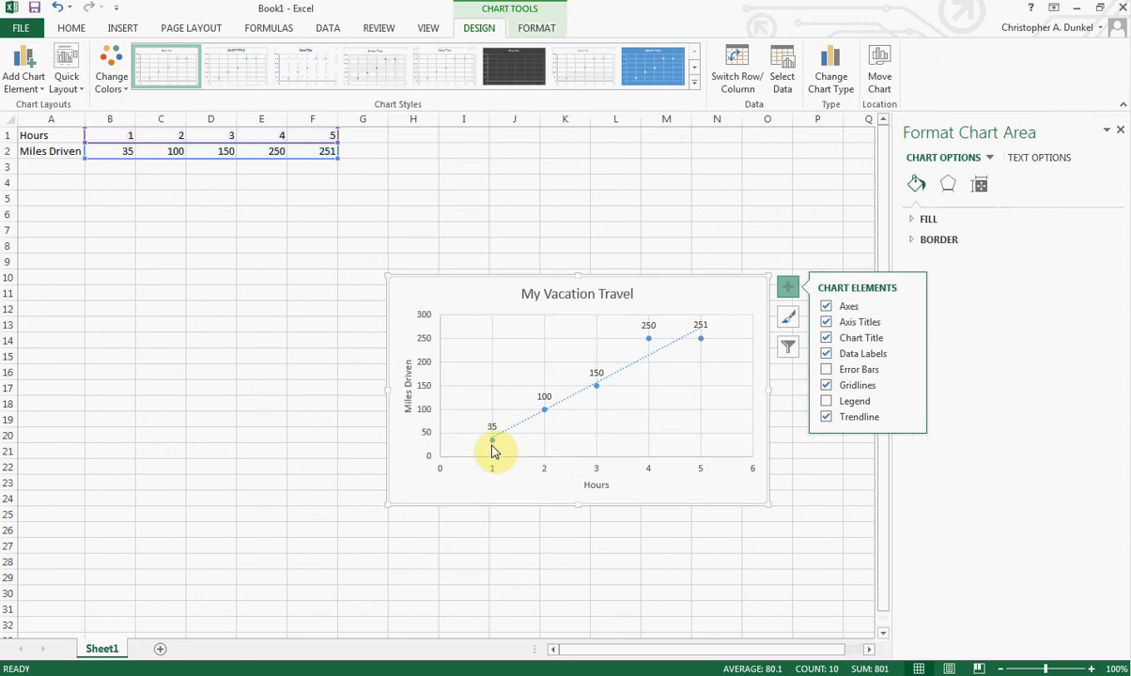
mouse_move(430, 446)
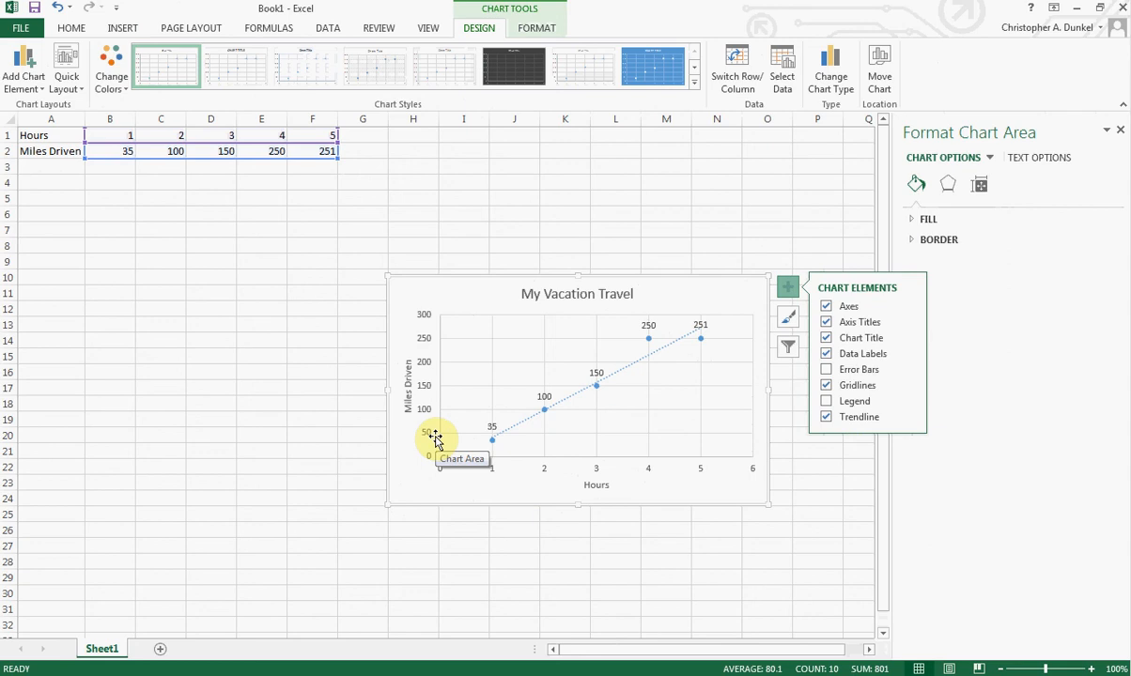
click(219, 151)
text(175)
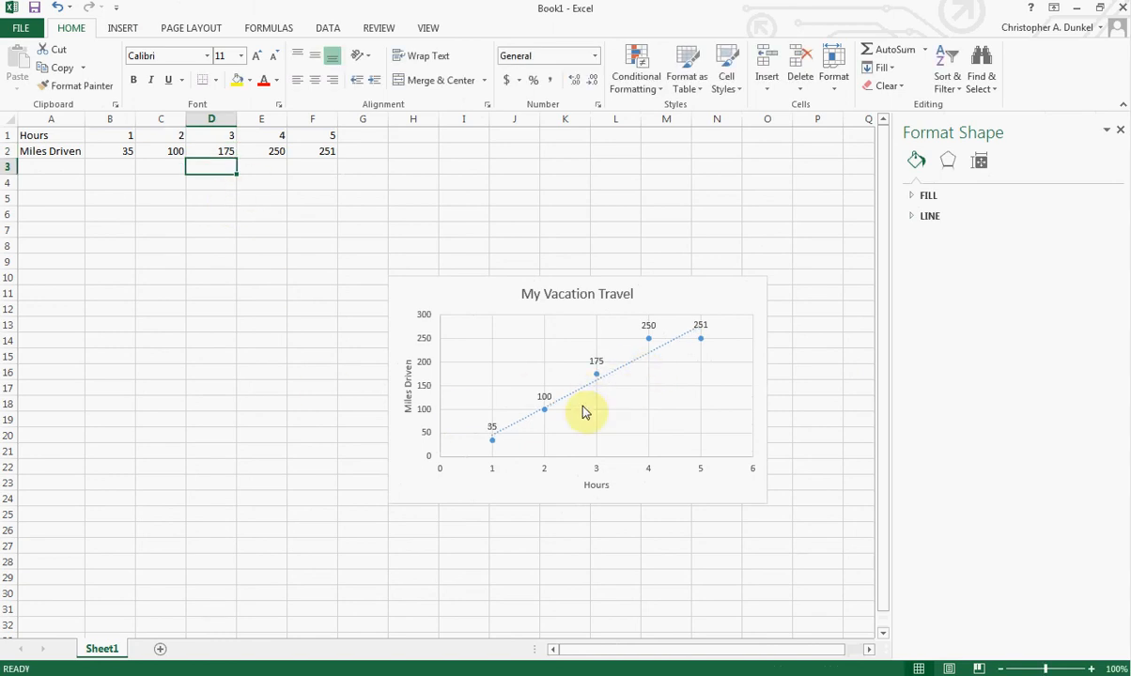
mouse_move(598, 392)
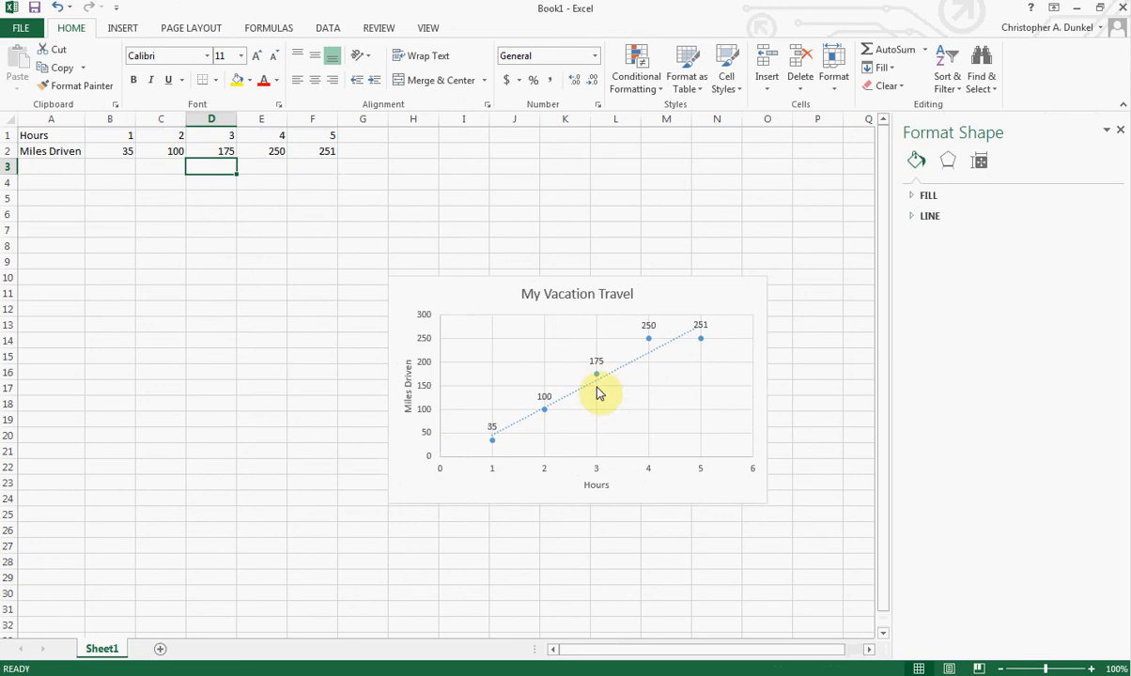
mouse_move(609, 444)
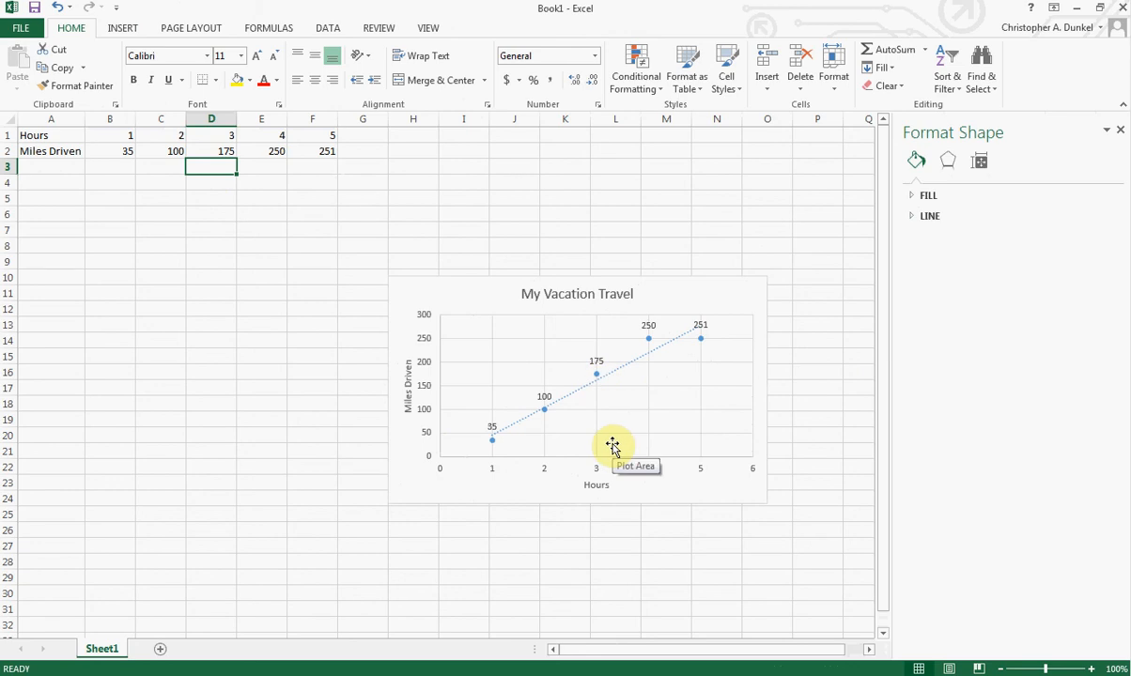